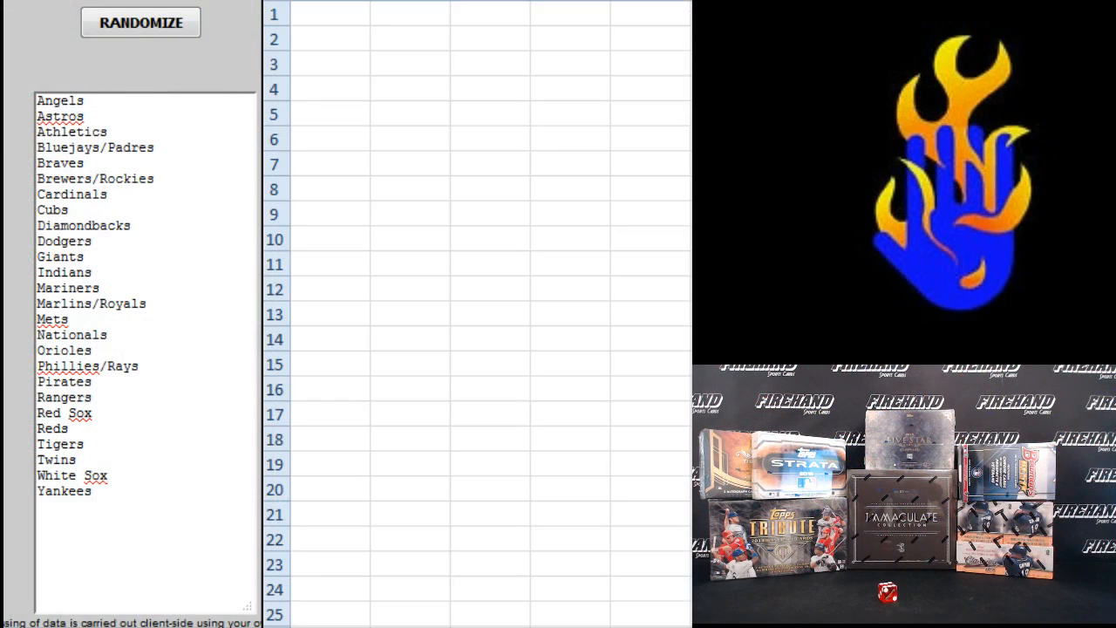
- Replace the baseball team list in the randomizer input with the participant usernames
{"action": "left_click", "coordinate": [139, 21]}
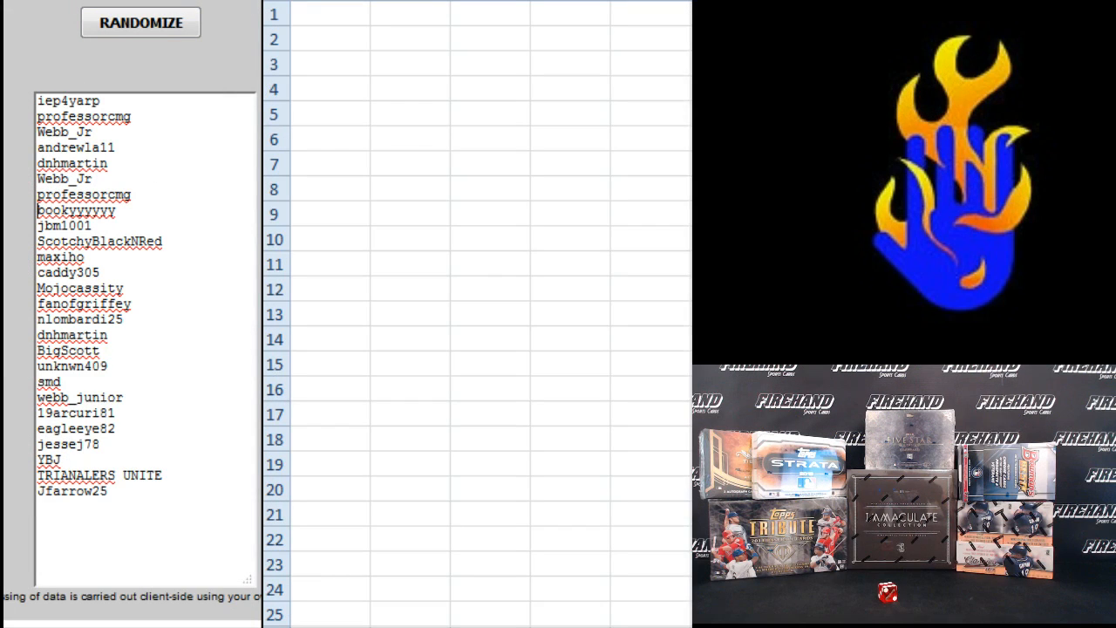
{"action": "left_click_drag", "start_coordinate": [70, 146], "coordinate": [113, 210]}
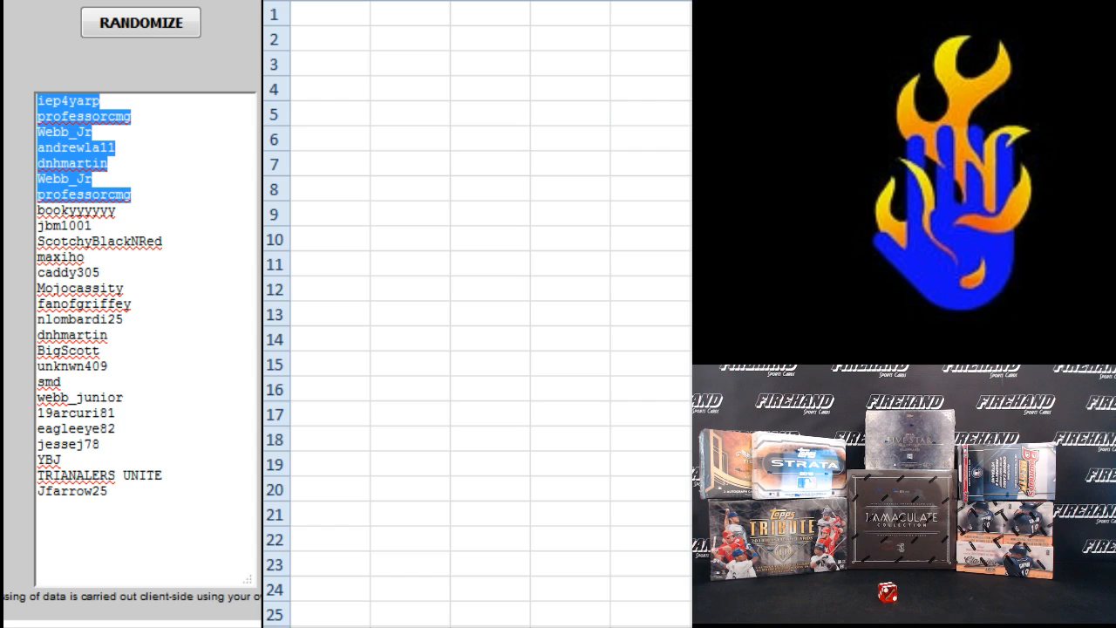
- Shuffle the participant usernames several times and select the final shuffled list for copying
{"action": "left_click", "coordinate": [140, 21]}
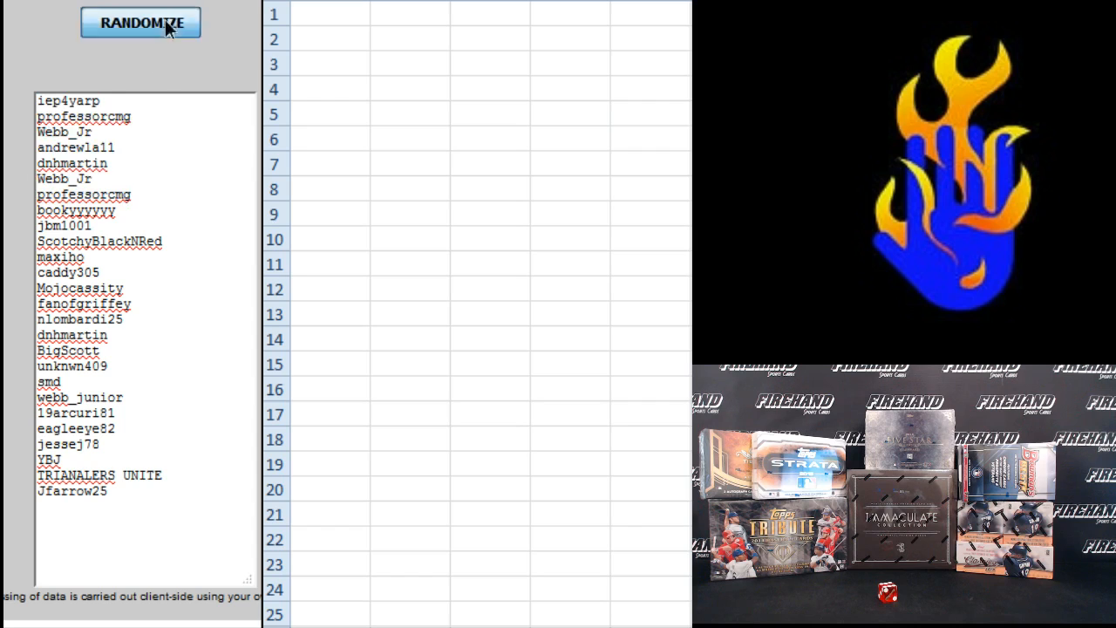
{"action": "left_click", "coordinate": [140, 21]}
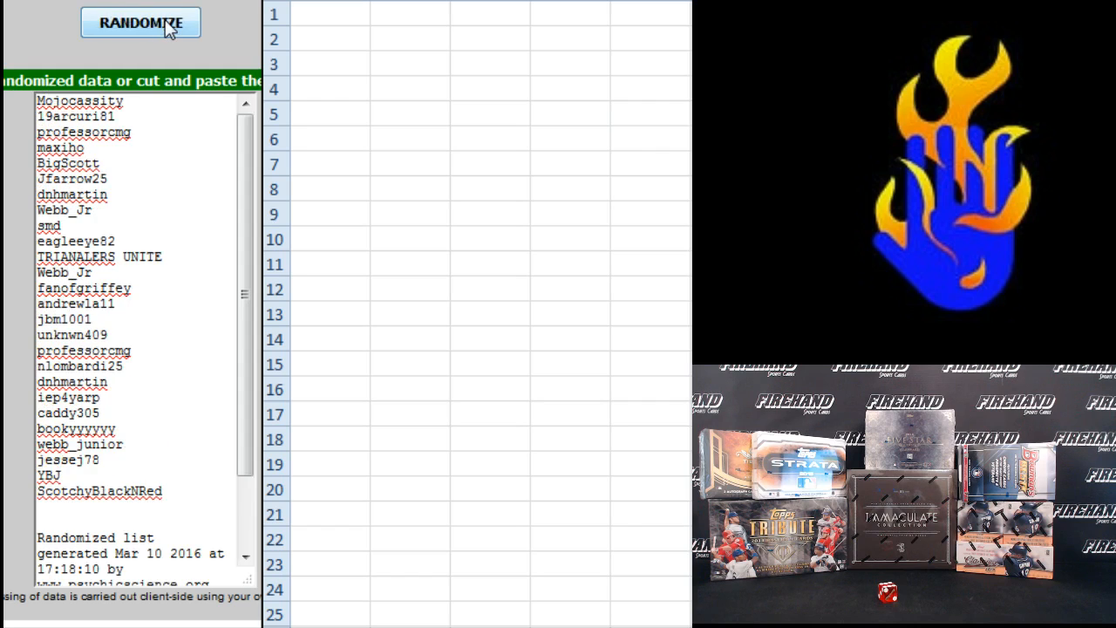
{"action": "left_click", "coordinate": [140, 21]}
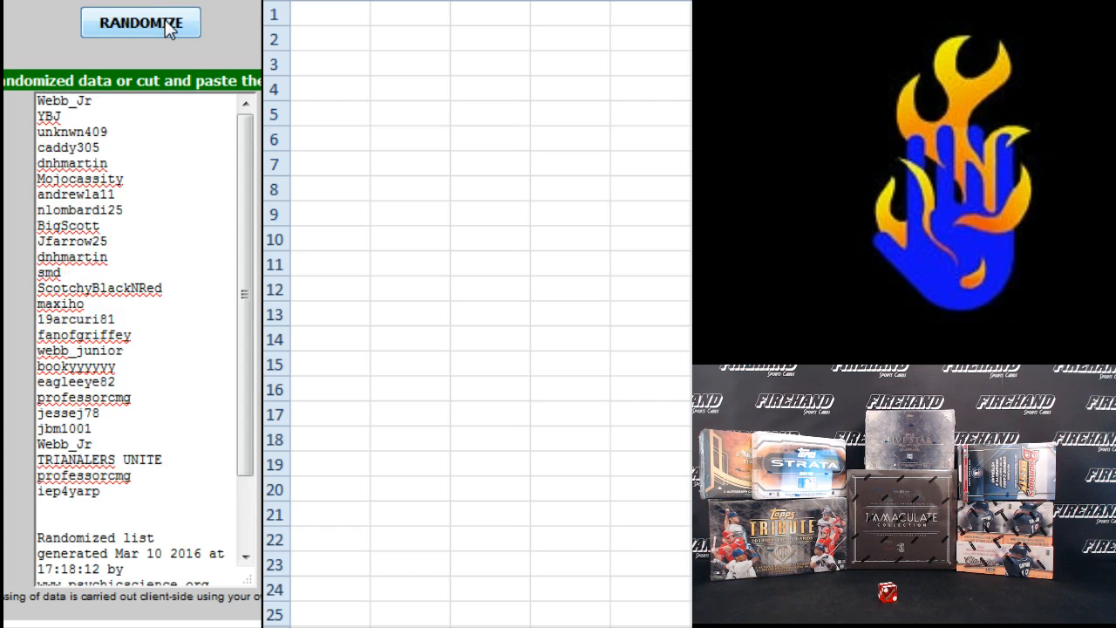
{"action": "left_click", "coordinate": [139, 21]}
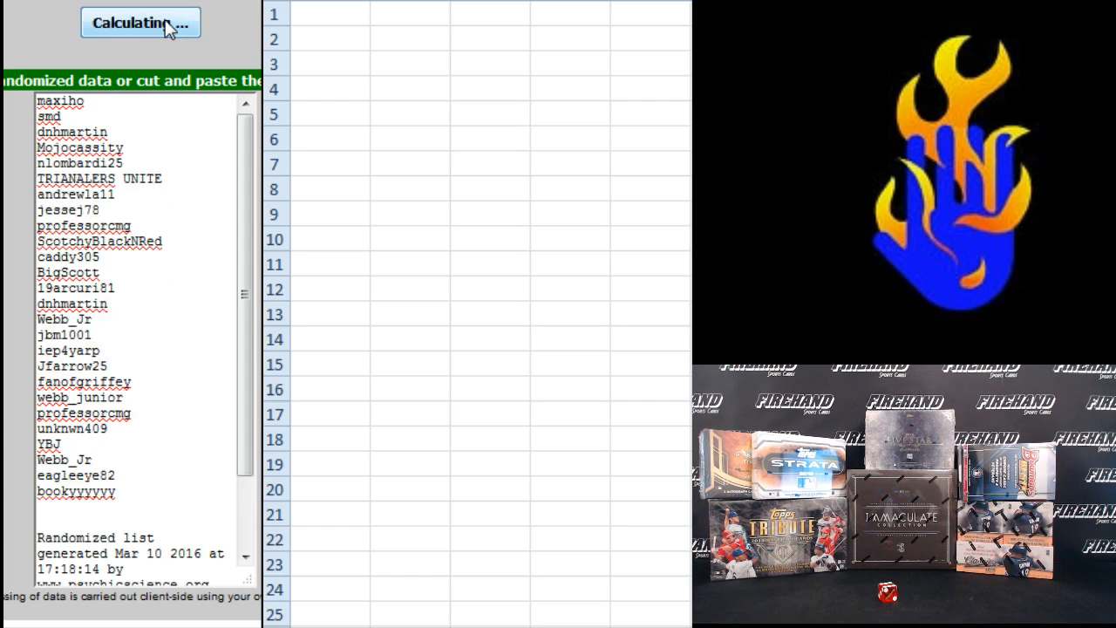
{"action": "left_click", "coordinate": [140, 21]}
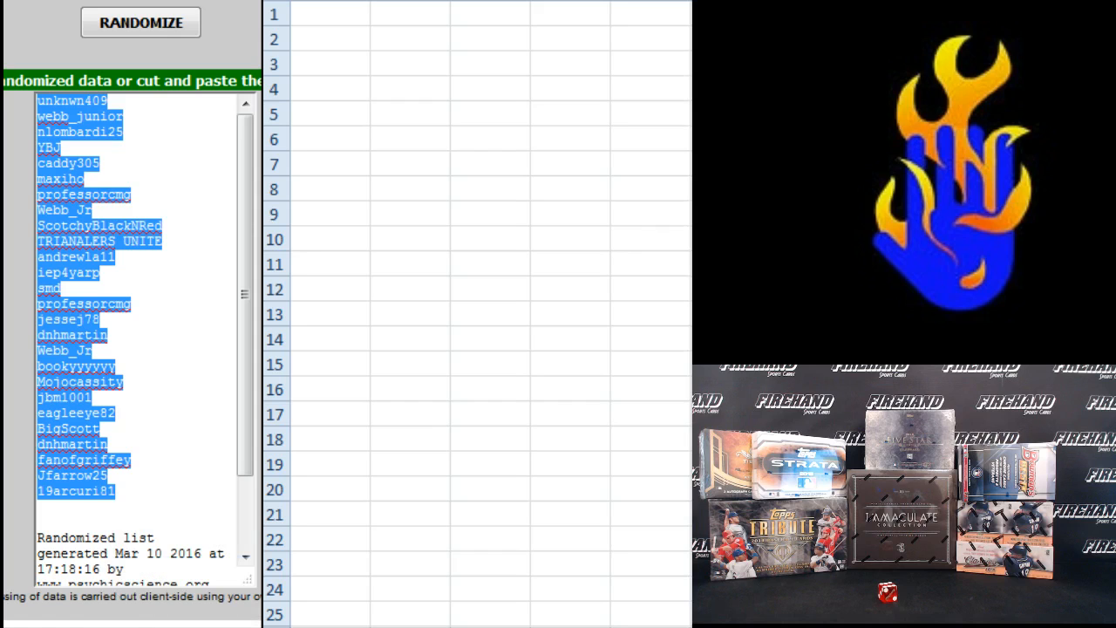
- Paste the shuffled participant usernames into column A starting at A1
{"action": "right_click", "coordinate": [297, 14]}
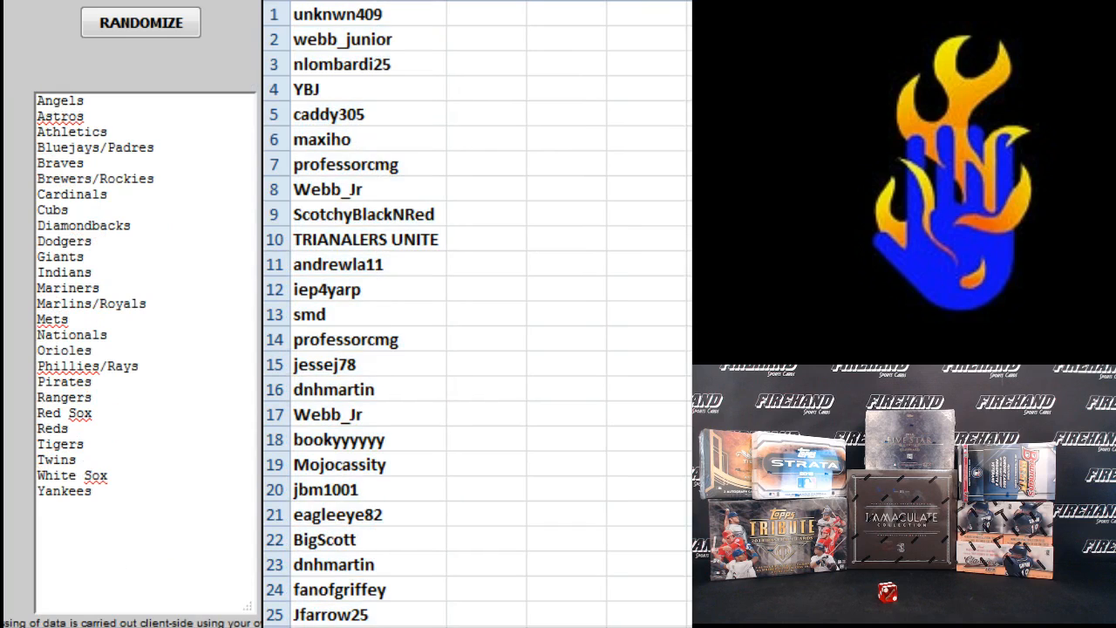
{"action": "left_click", "coordinate": [139, 22]}
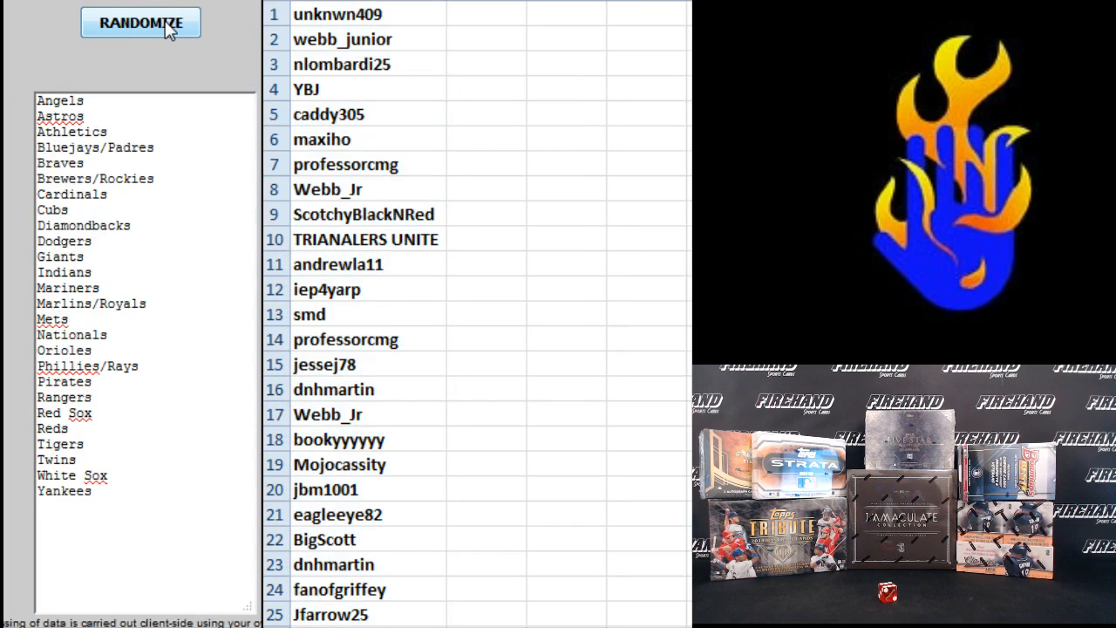
{"action": "left_click", "coordinate": [139, 21]}
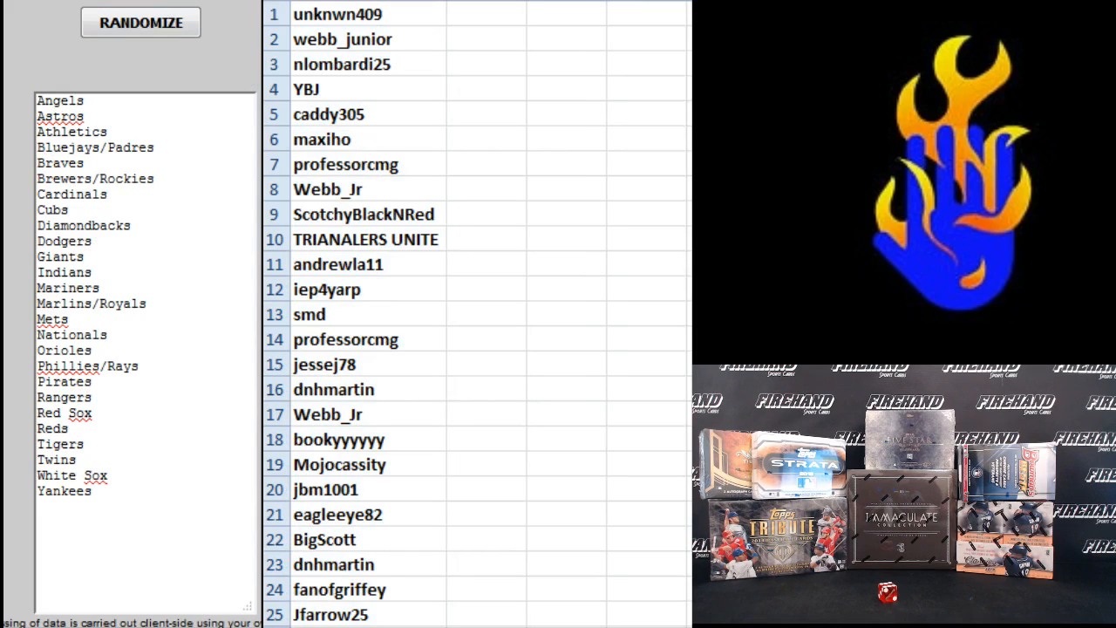
{"action": "left_click", "coordinate": [139, 21]}
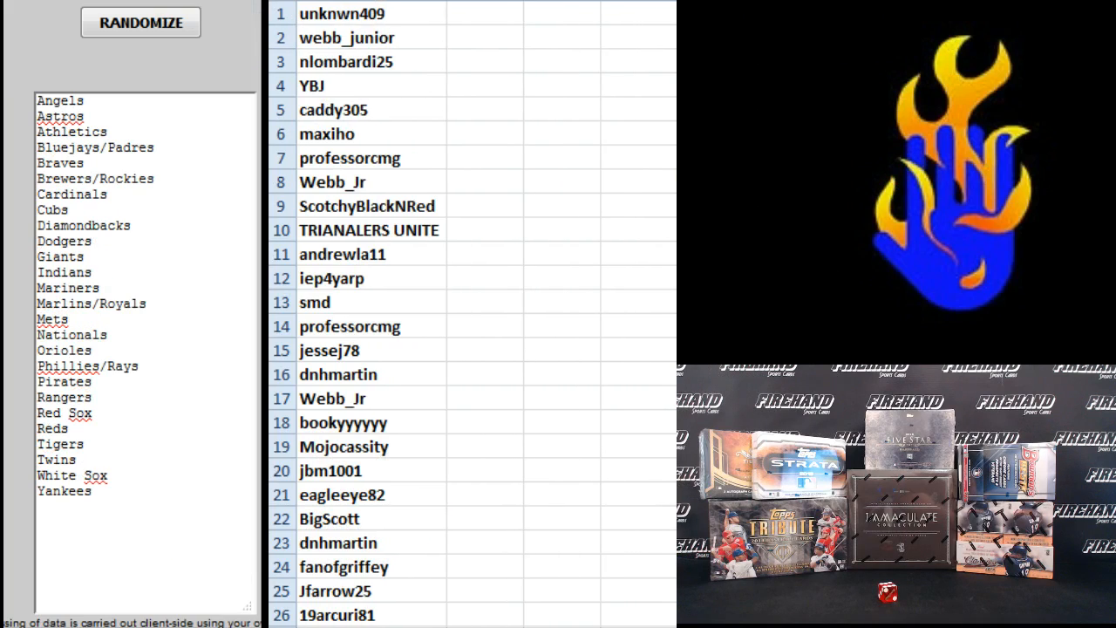
- Shuffle the baseball team list several times to get a fresh random order
{"action": "left_click", "coordinate": [140, 21]}
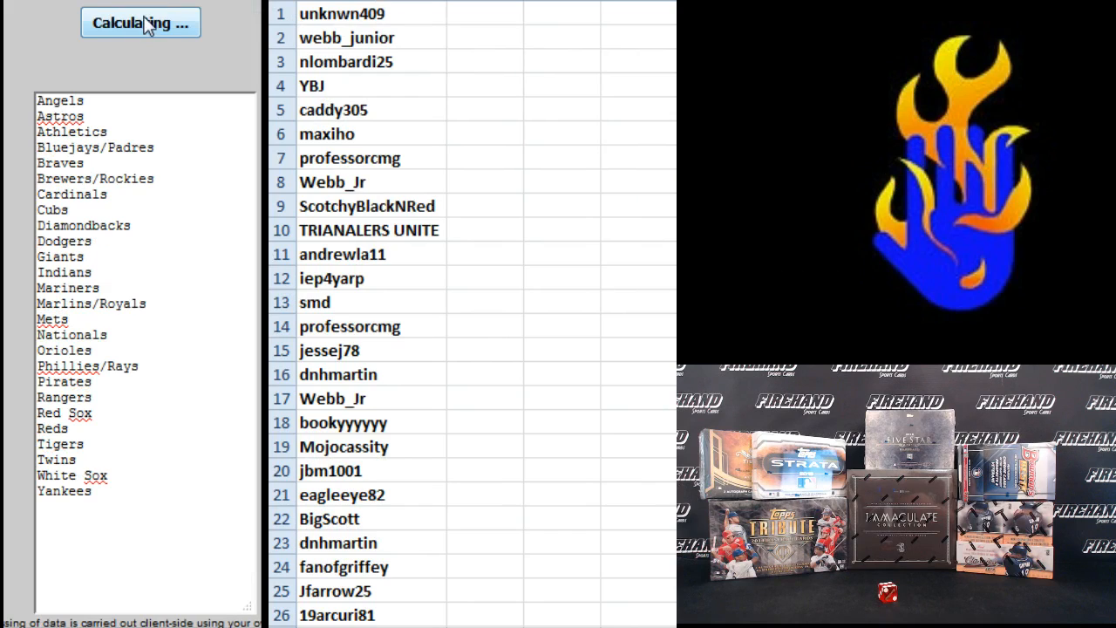
{"action": "left_click", "coordinate": [140, 21]}
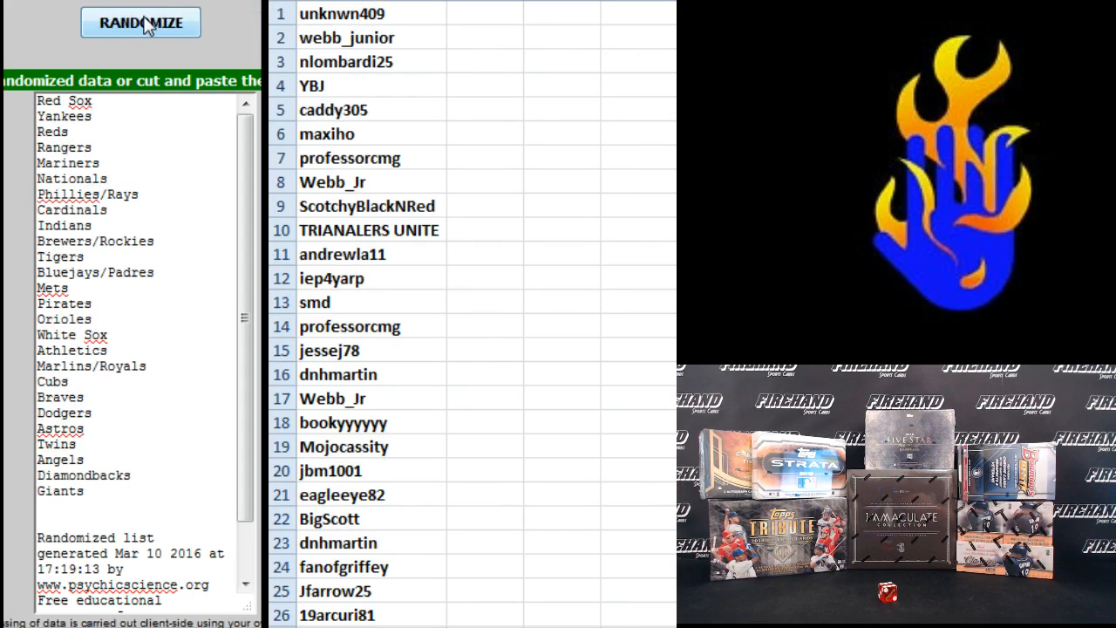
{"action": "left_click", "coordinate": [139, 21]}
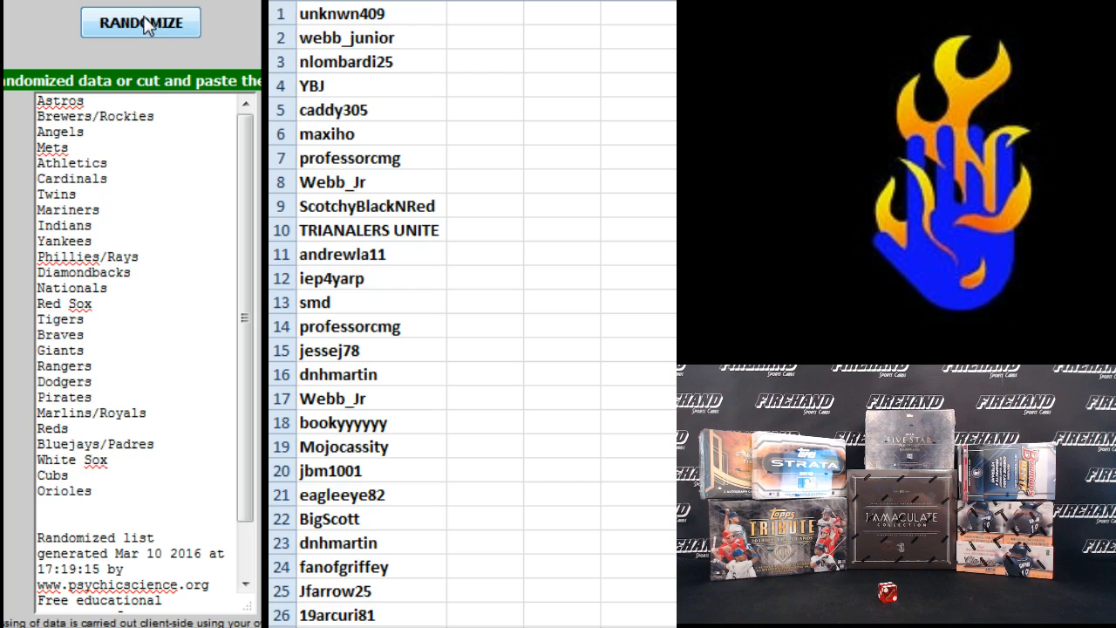
{"action": "left_click", "coordinate": [139, 21]}
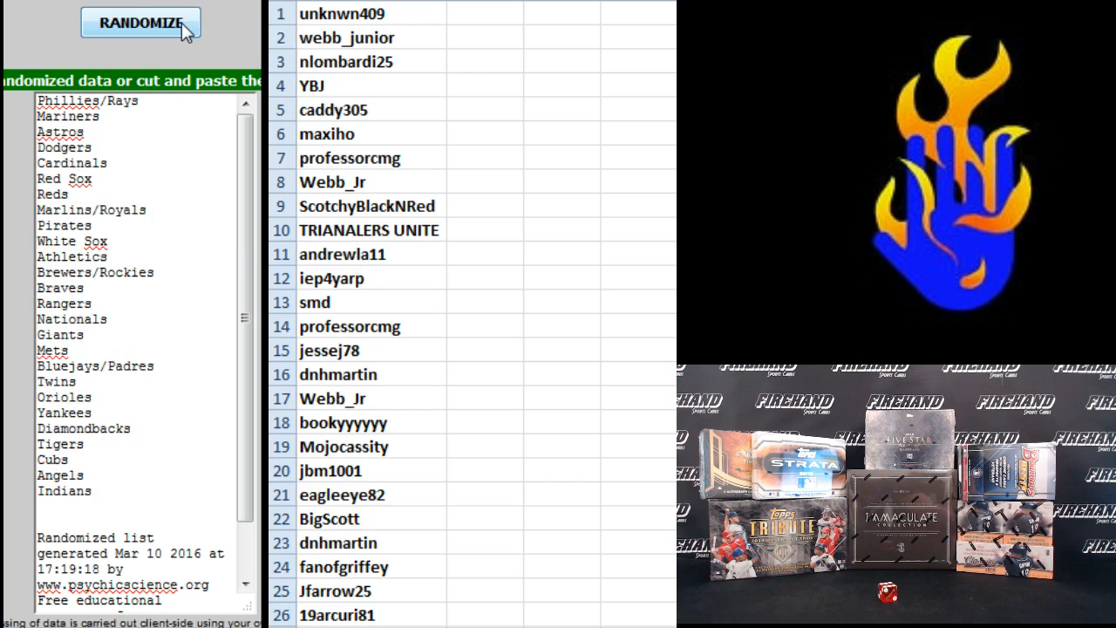
{"action": "left_click", "coordinate": [139, 22]}
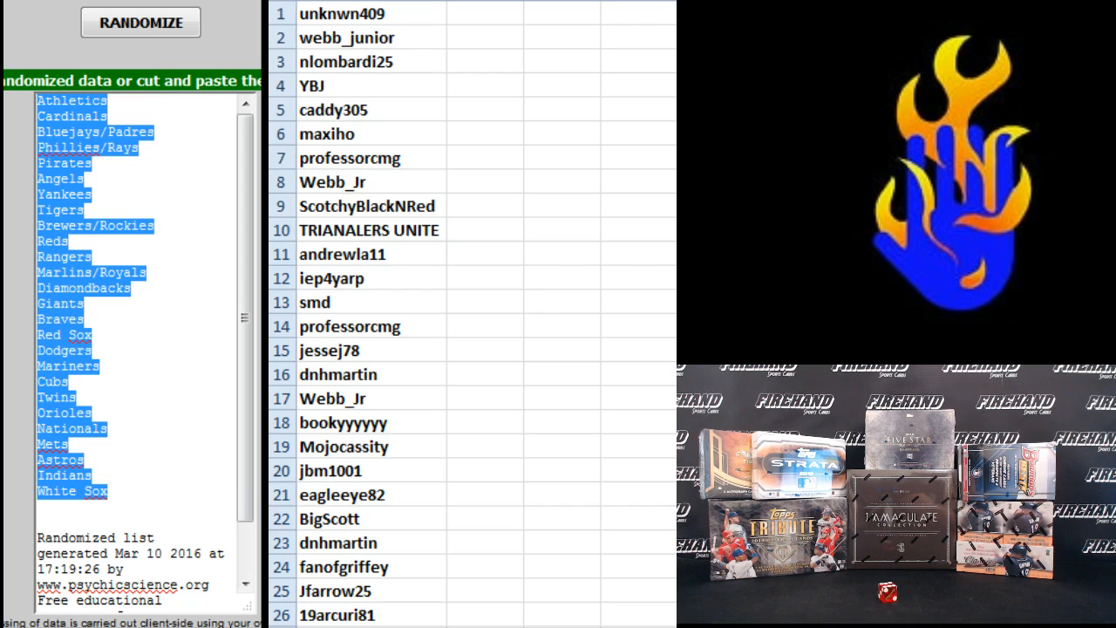
- Paste the shuffled teams into column B with source formatting, Athletics through White Sox beside the 26 names
{"action": "right_click", "coordinate": [485, 14]}
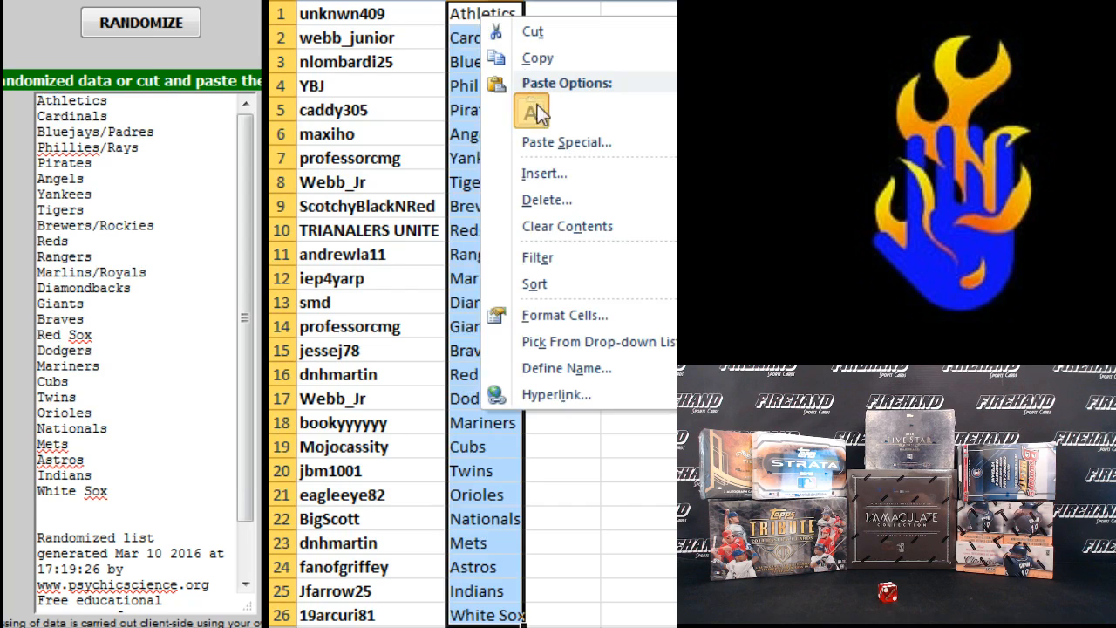
{"action": "left_click", "coordinate": [534, 111]}
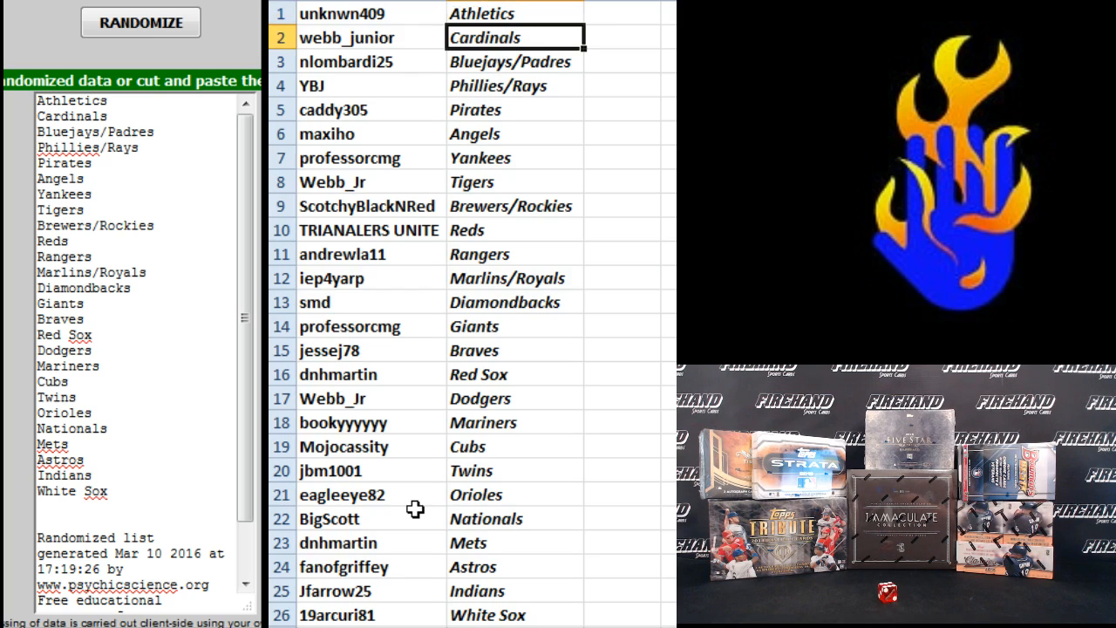
{"action": "left_click", "coordinate": [513, 61]}
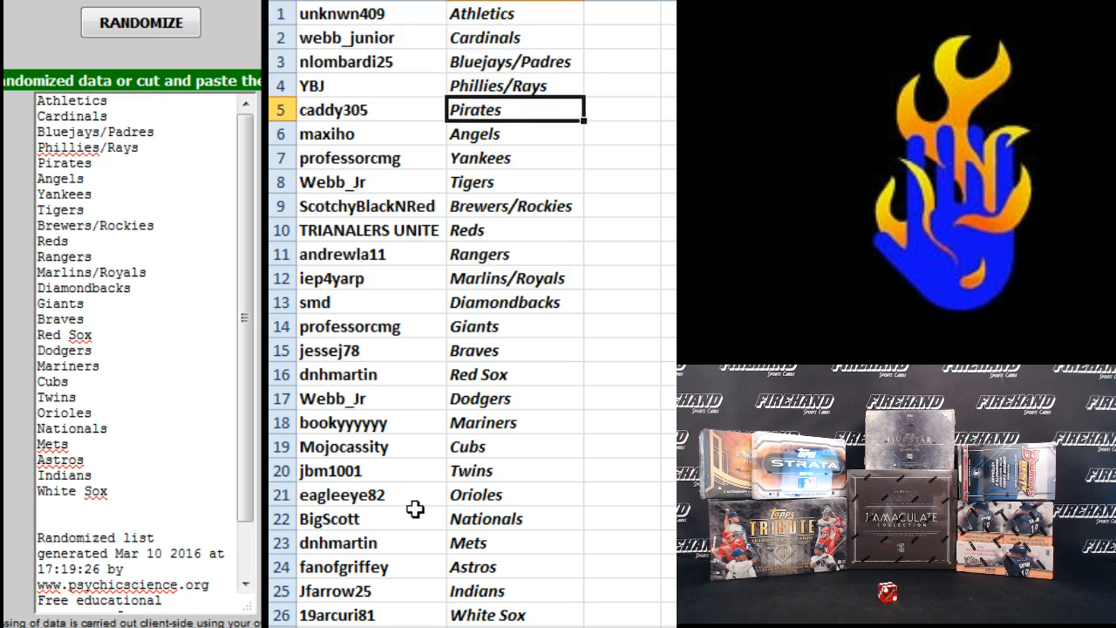
{"action": "left_click", "coordinate": [515, 157]}
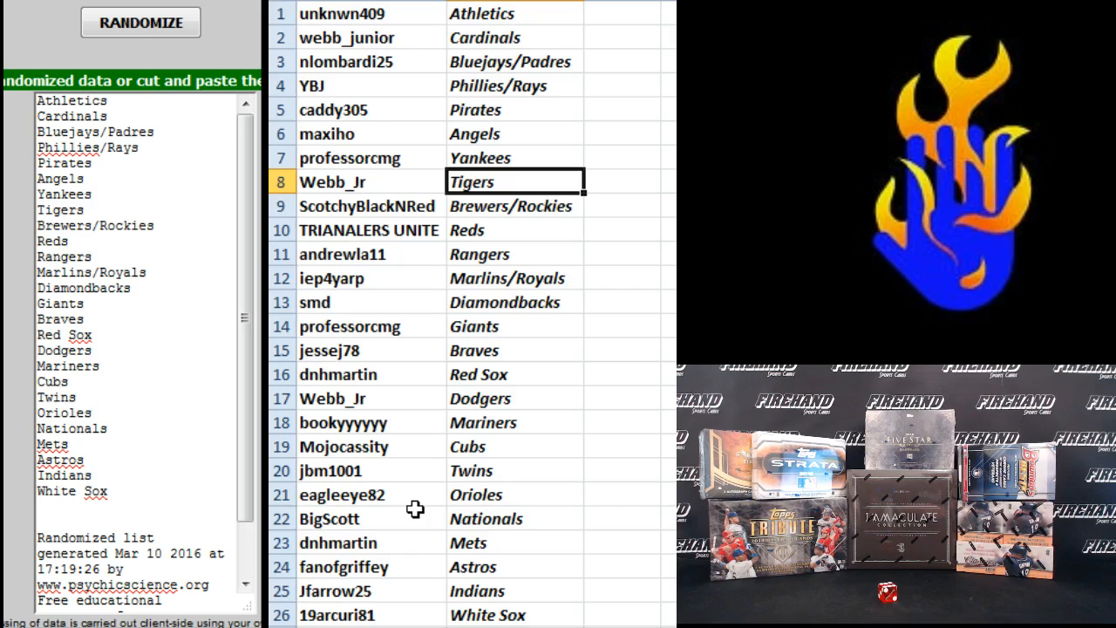
{"action": "left_click", "coordinate": [514, 206]}
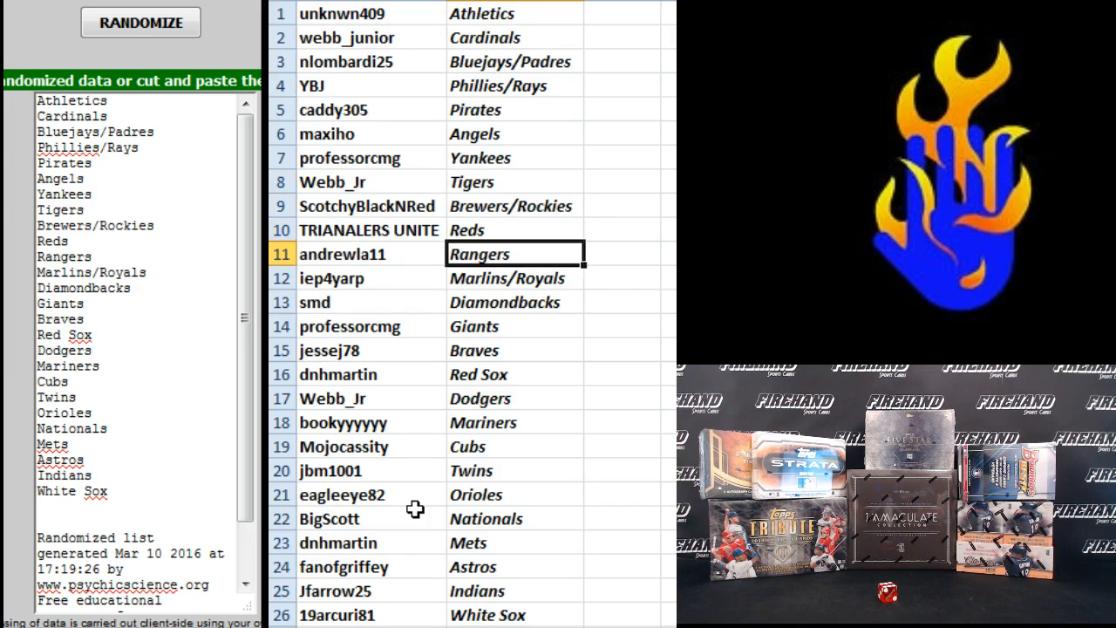
{"action": "left_click", "coordinate": [515, 279]}
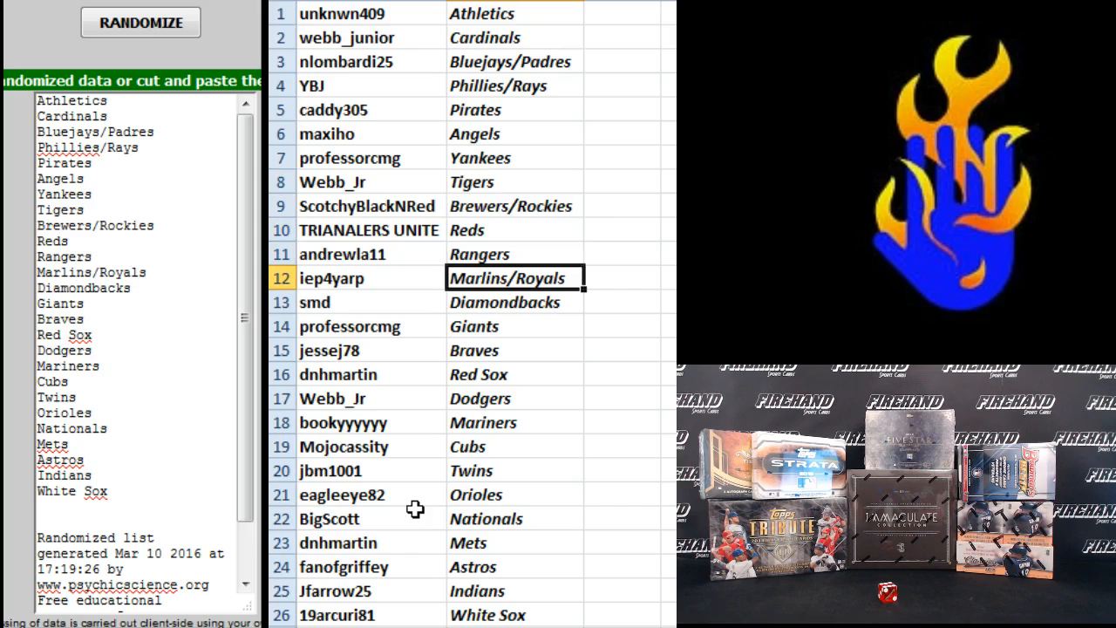
{"action": "left_click", "coordinate": [504, 302]}
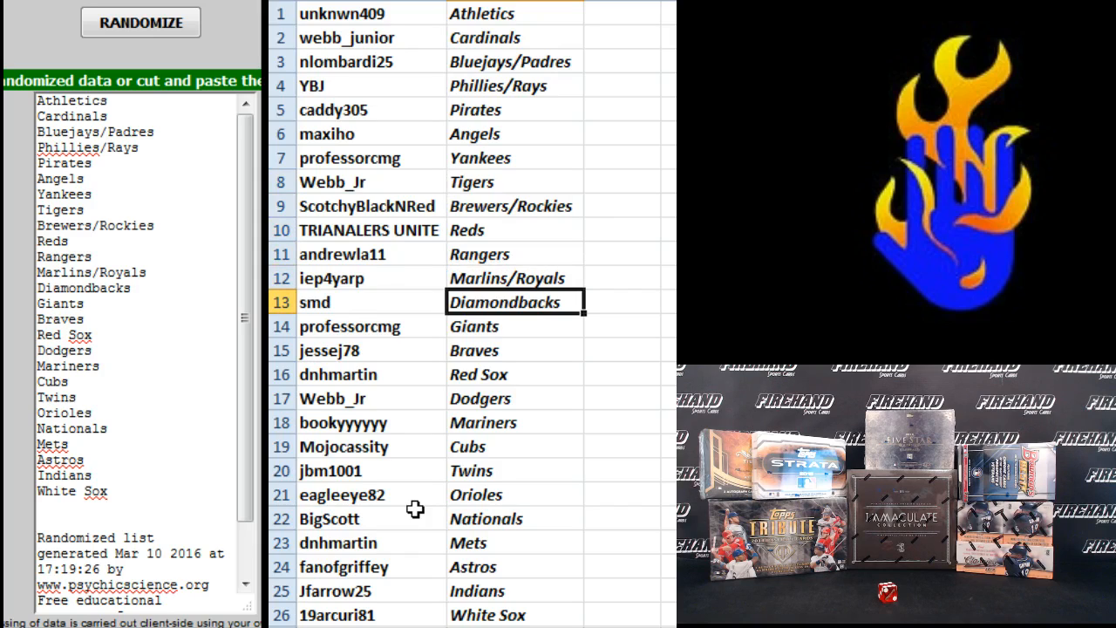
{"action": "left_click", "coordinate": [515, 326]}
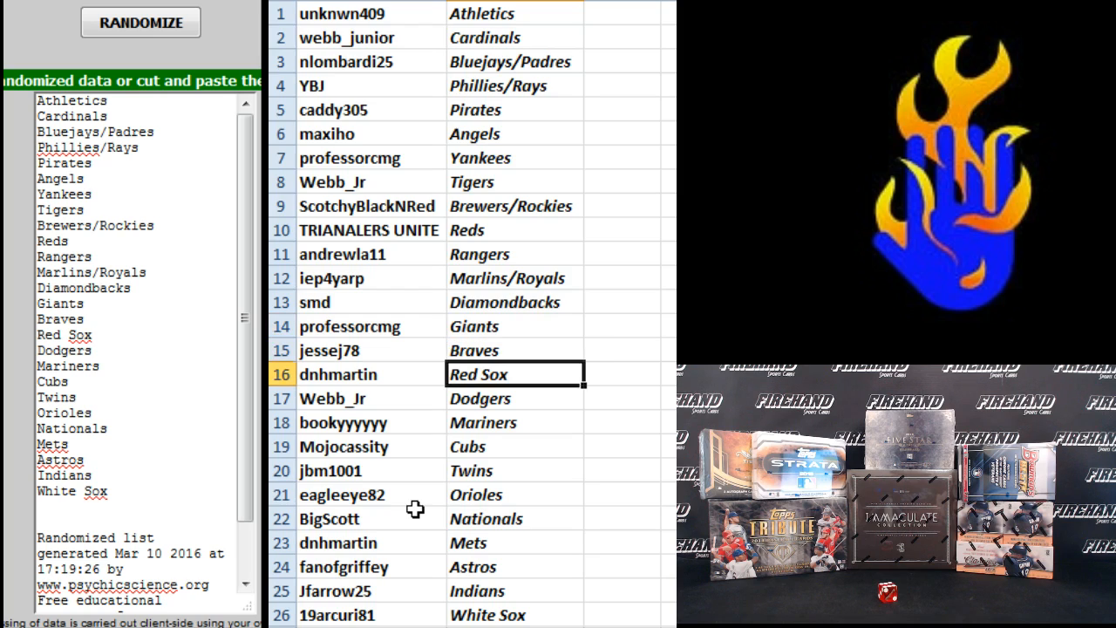
{"action": "left_click", "coordinate": [514, 422]}
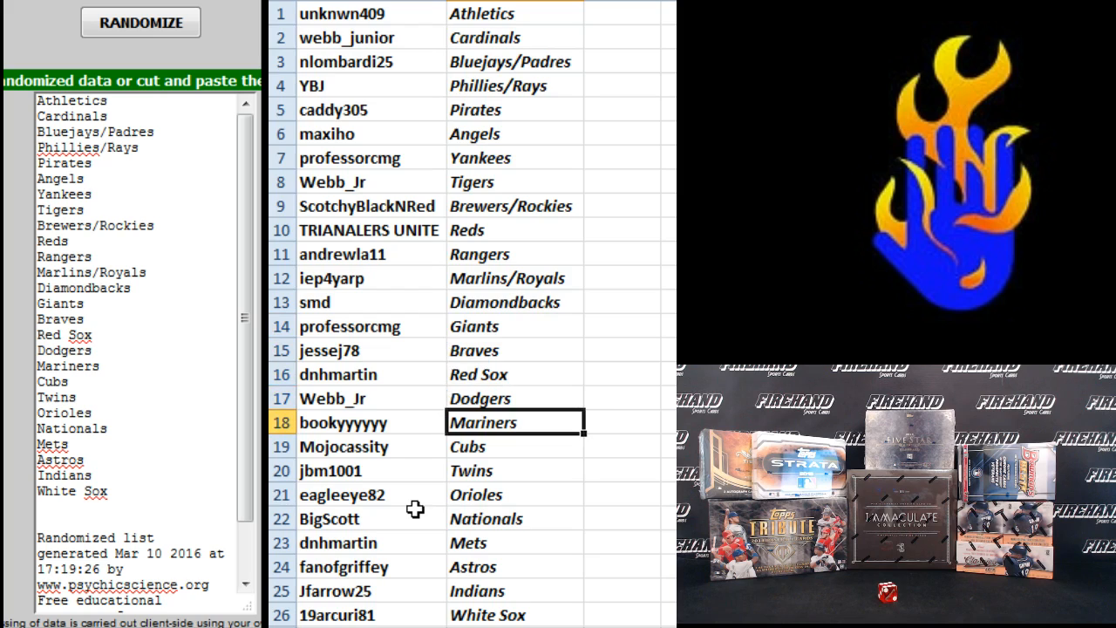
{"action": "left_click", "coordinate": [514, 447]}
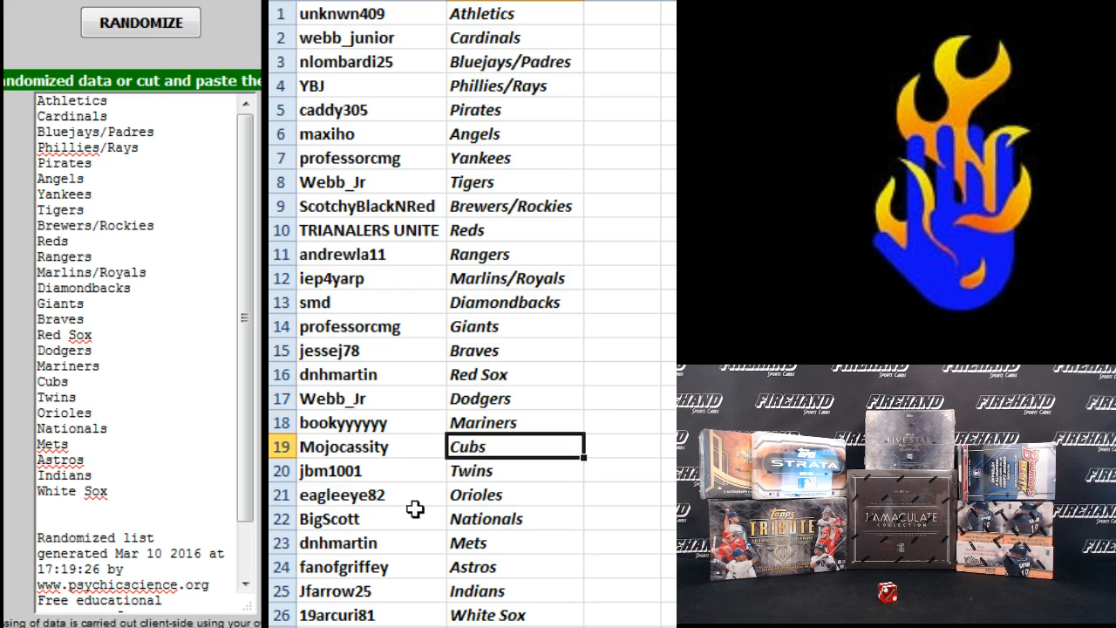
{"action": "left_click", "coordinate": [515, 471]}
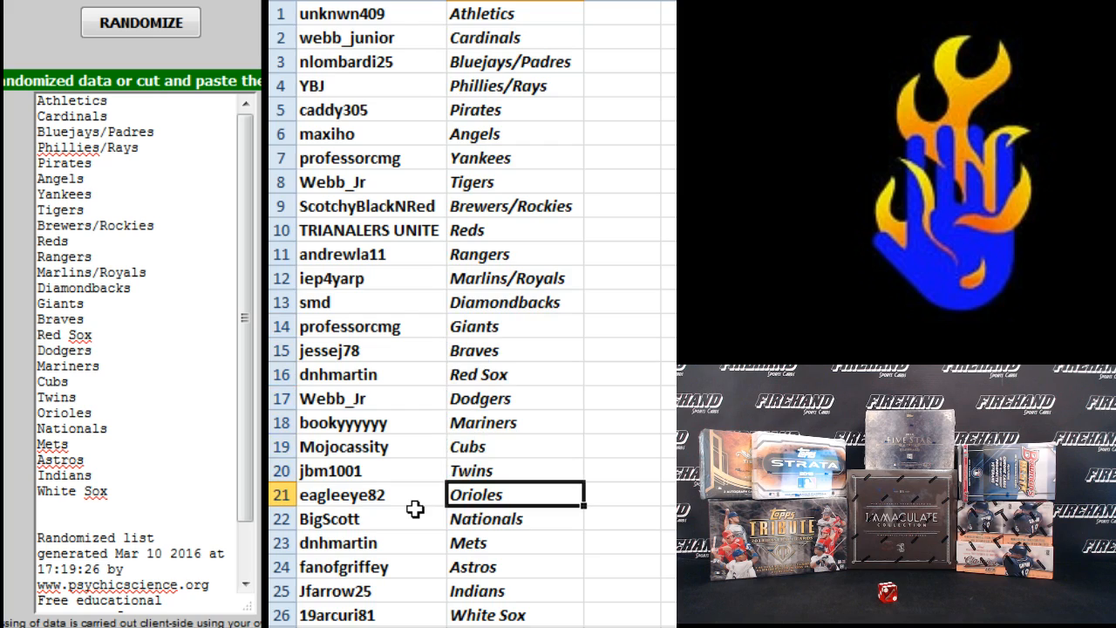
{"action": "left_click", "coordinate": [515, 543]}
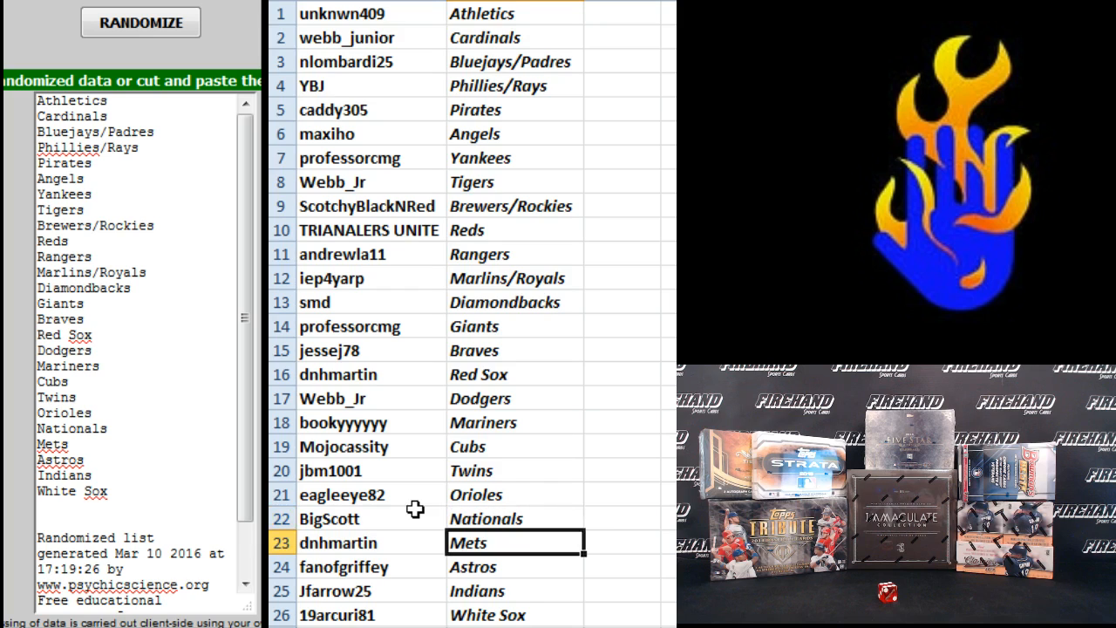